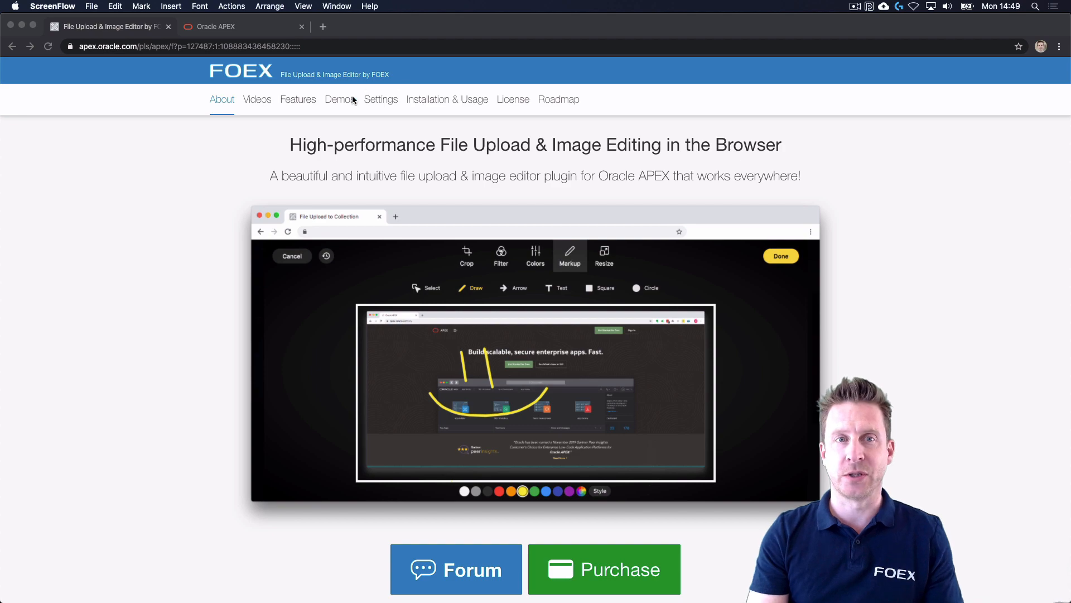
Step: Jump to the site's Demos section listing the six upload examples
left_click(339, 99)
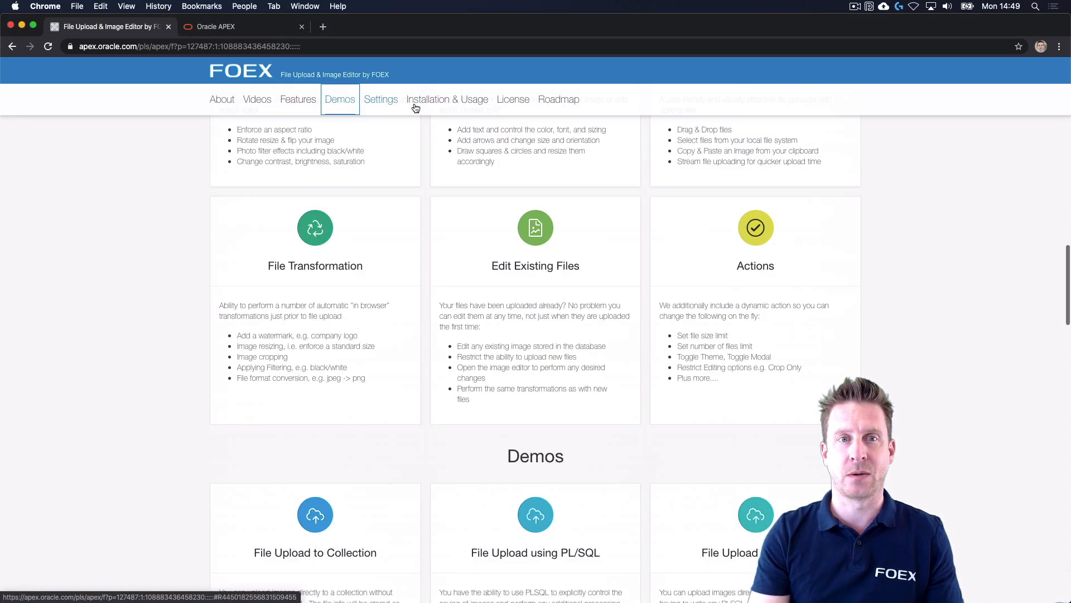
scroll("down", 3)
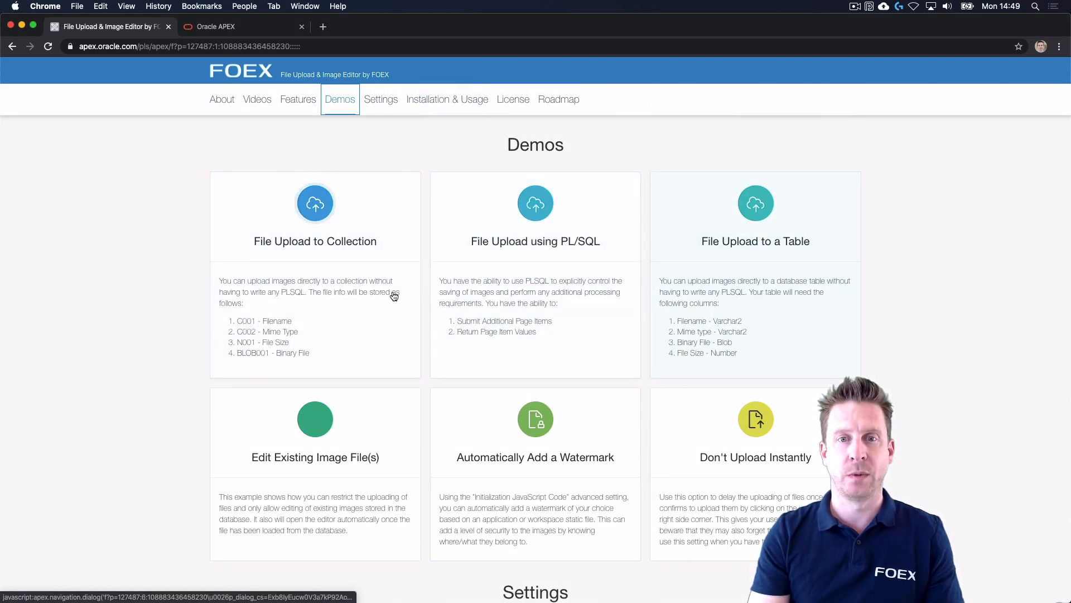
Step: Launch the File Upload to Collection demo and focus its dialog for pasting
left_click(315, 202)
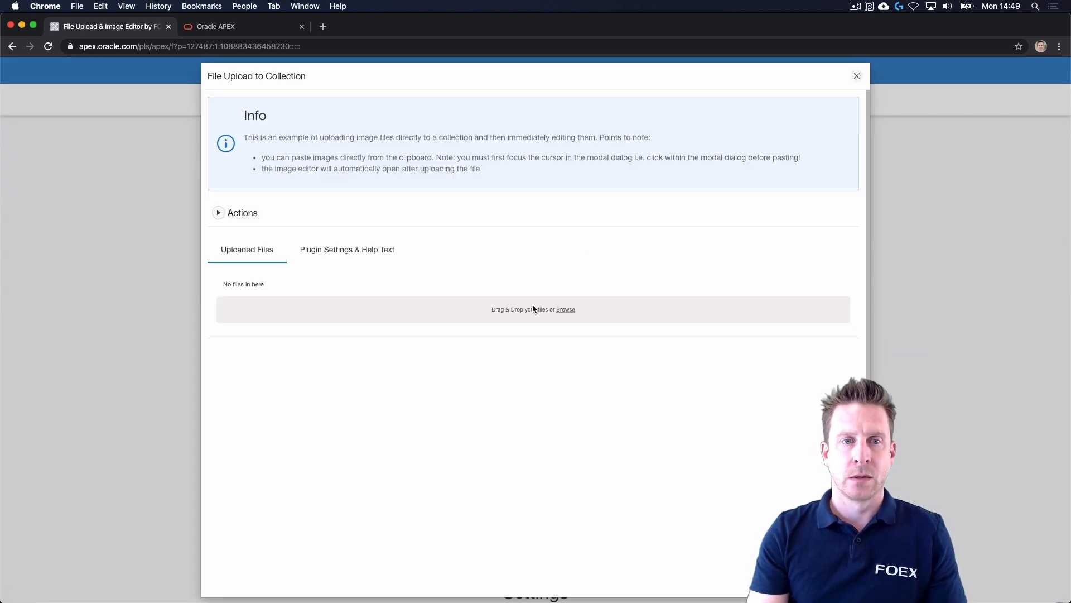
mouse_move(479, 305)
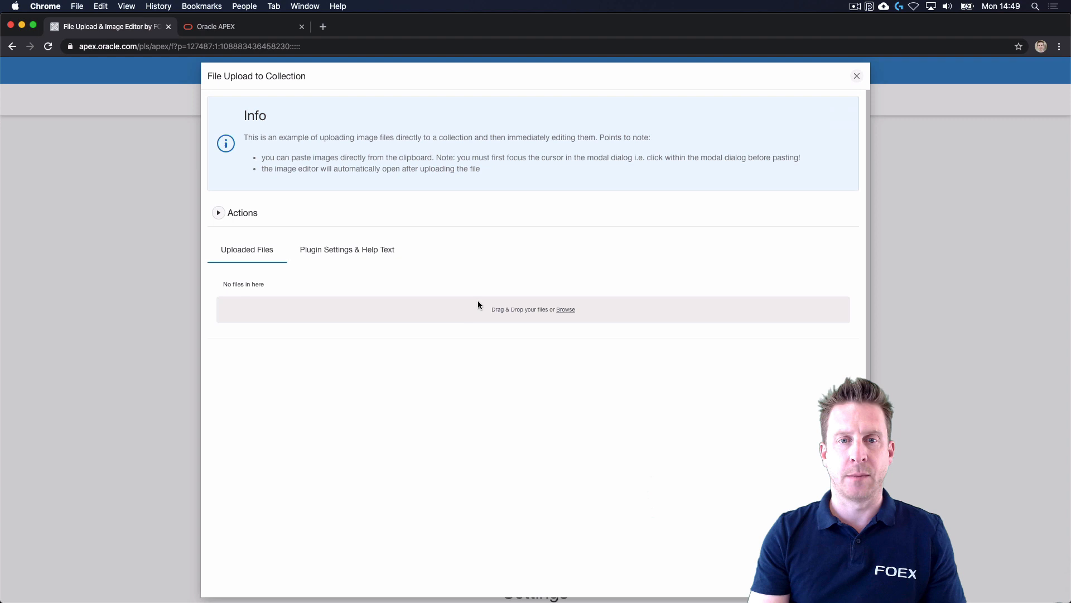
mouse_move(284, 101)
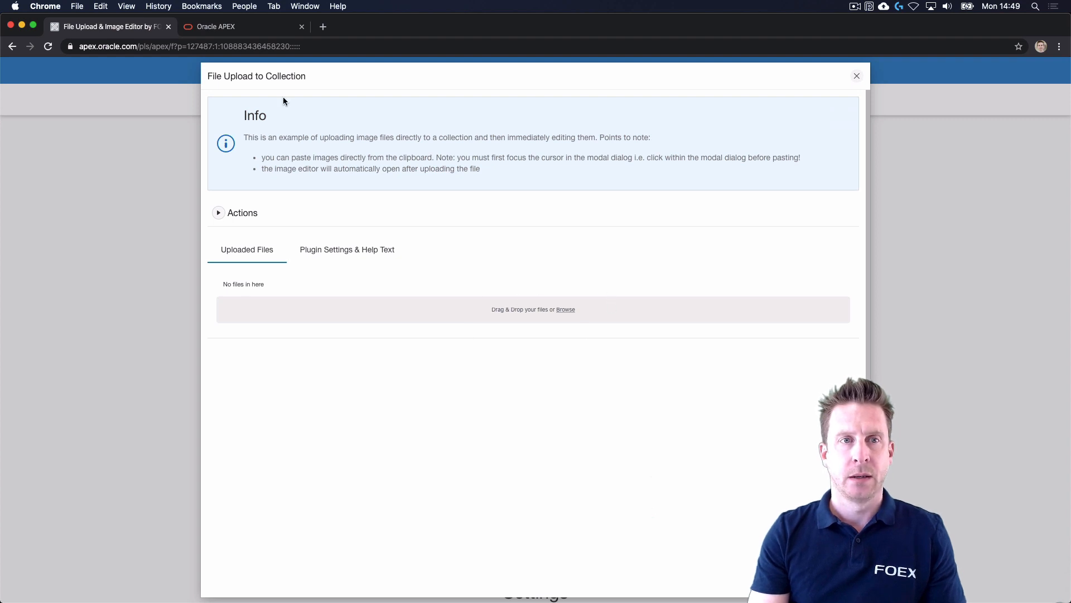
left_click(225, 27)
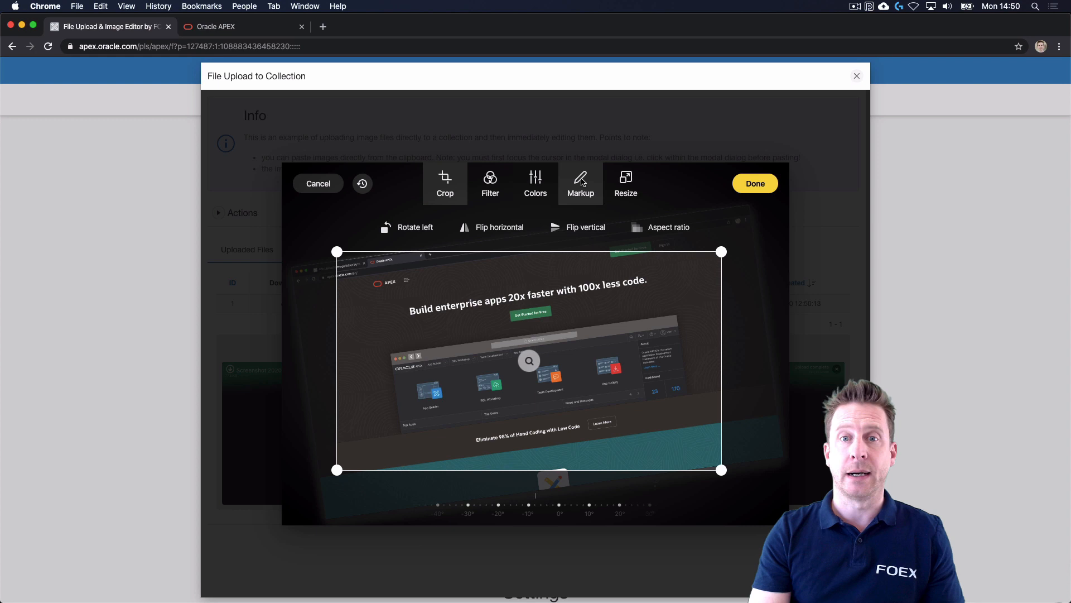
Step: Switch the image editor to Markup mode on the pasted screenshot
left_click(581, 182)
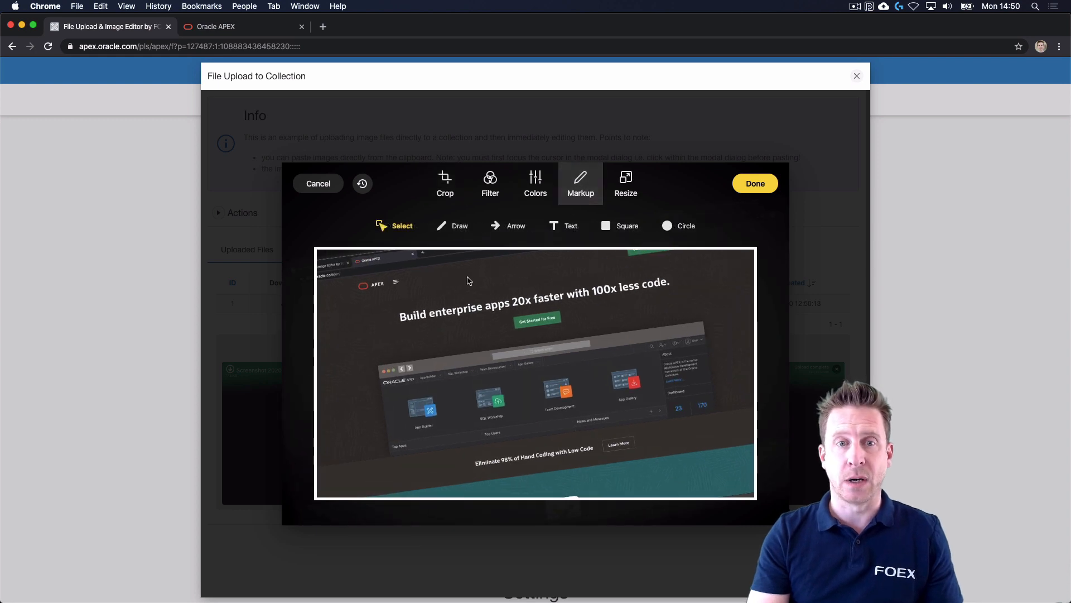
Step: Annotate the screenshot with yellow freehand scribbles and a yellow arrow at the headline
left_click(459, 225)
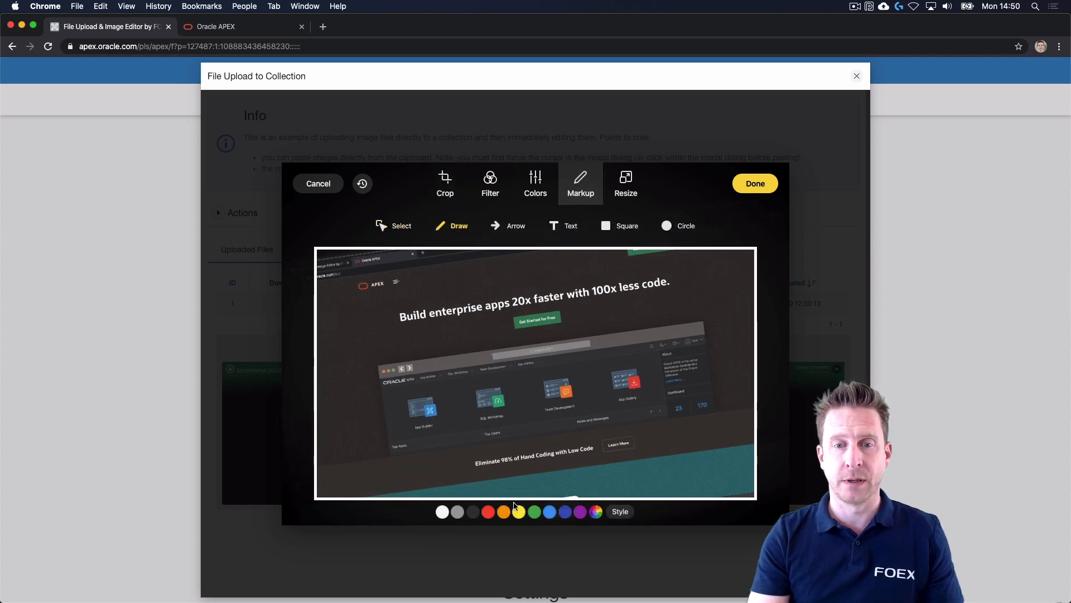
left_click(519, 511)
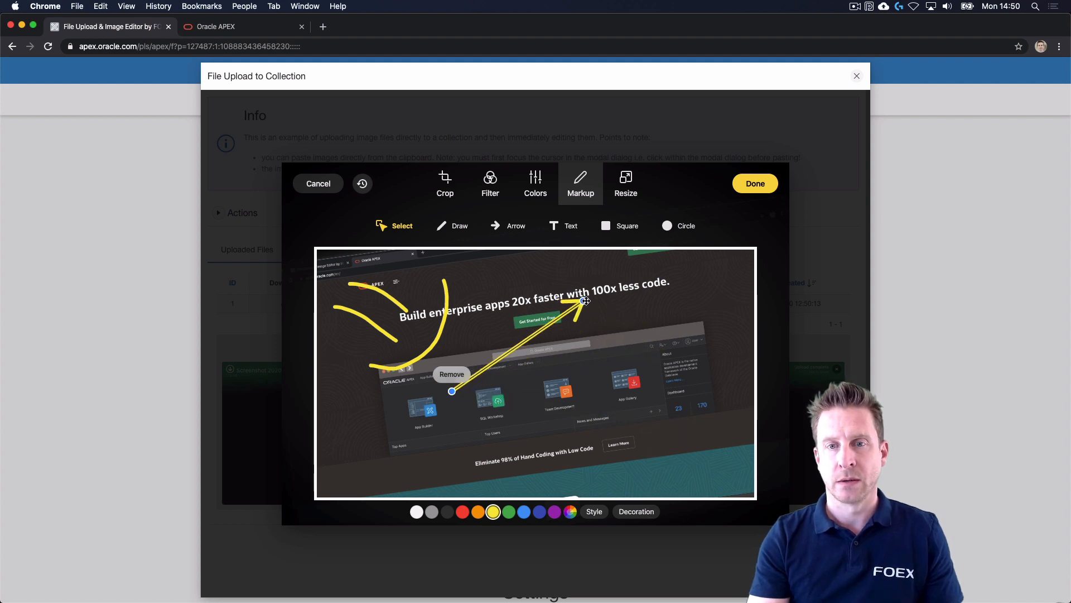
left_click(756, 183)
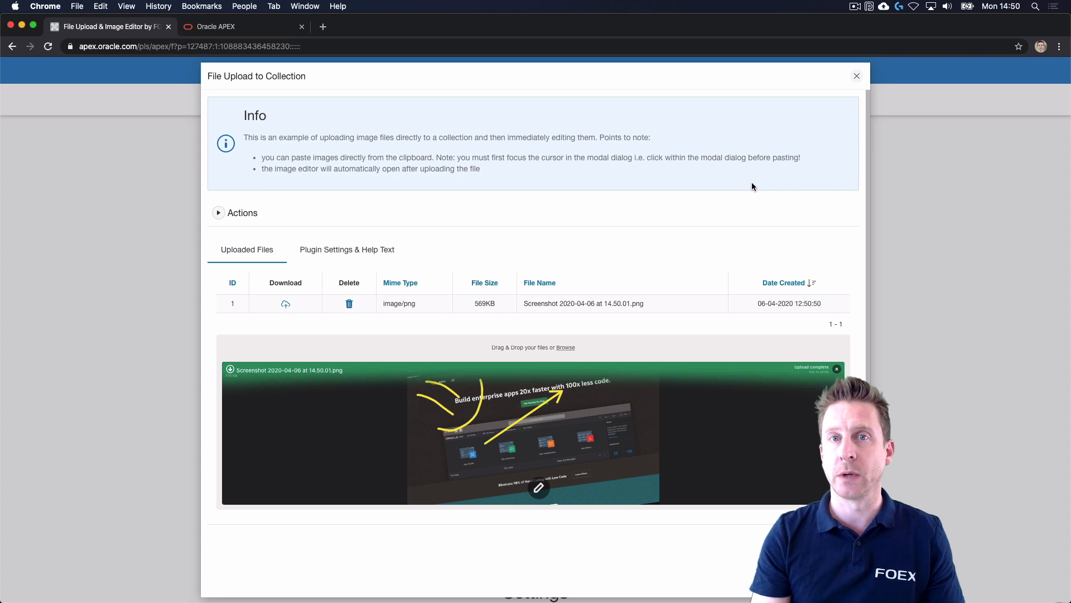
mouse_move(470, 258)
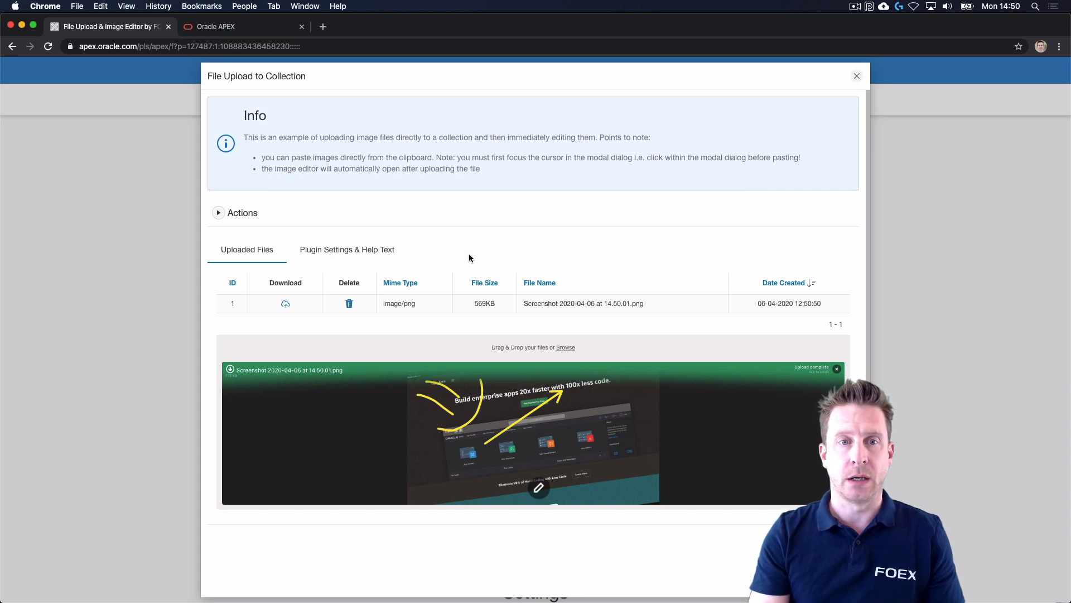
left_click(346, 249)
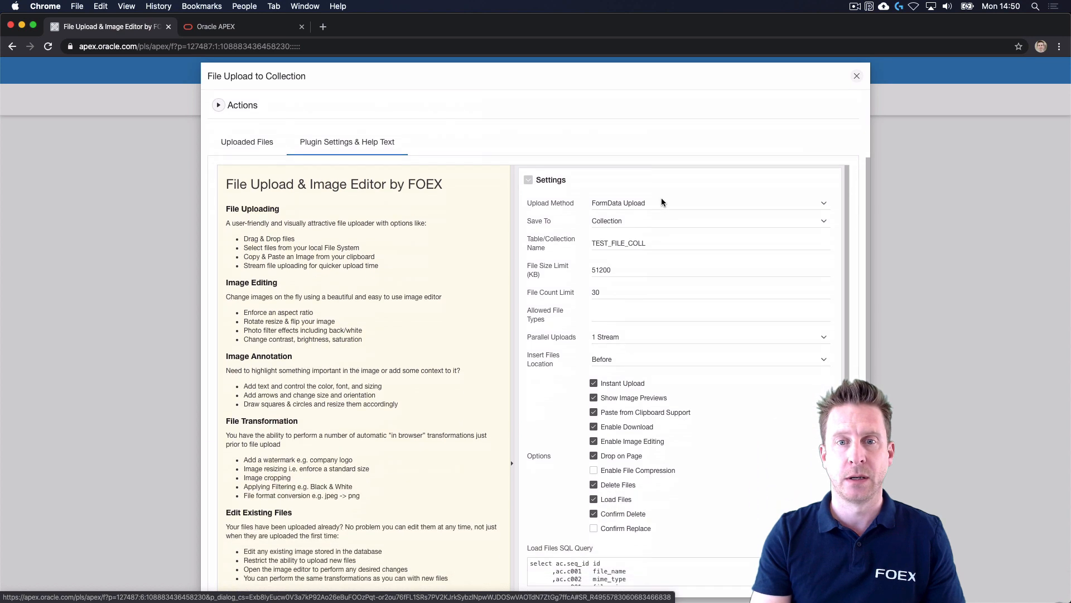
scroll("down", 3)
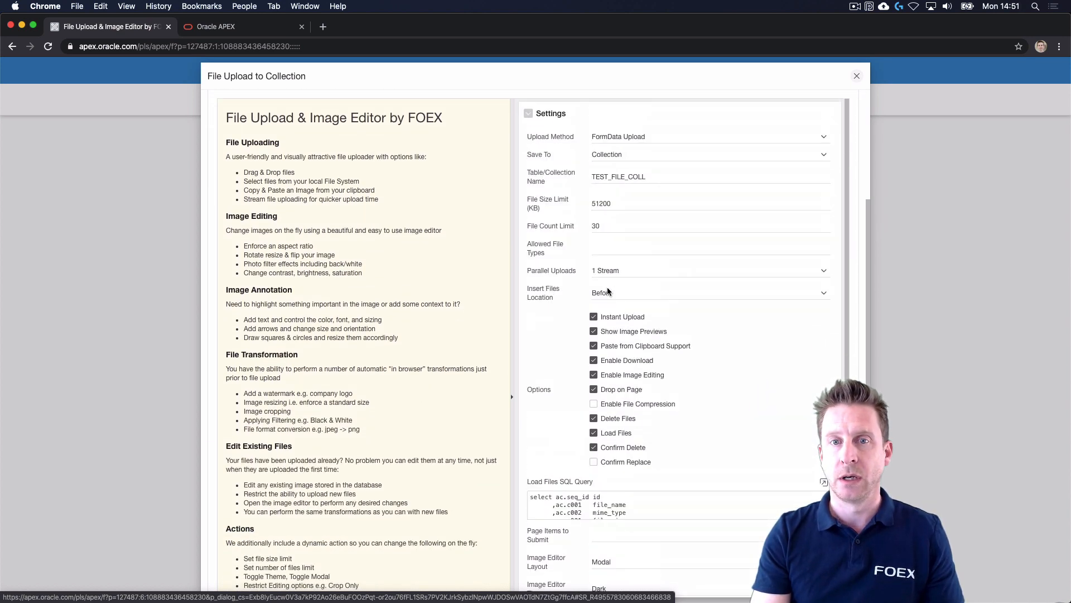
left_click(710, 203)
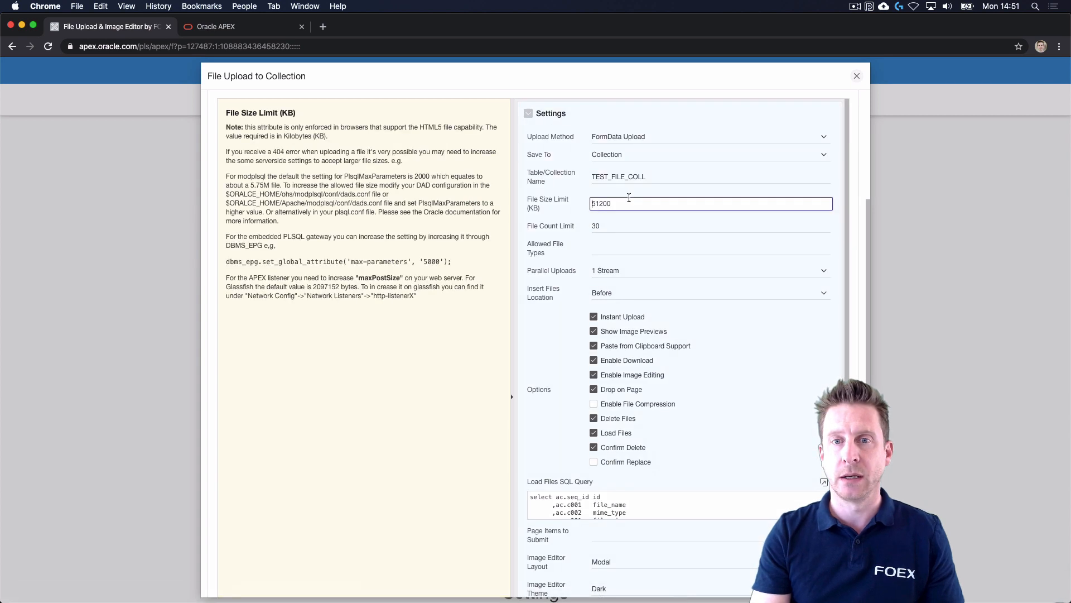
left_click(683, 248)
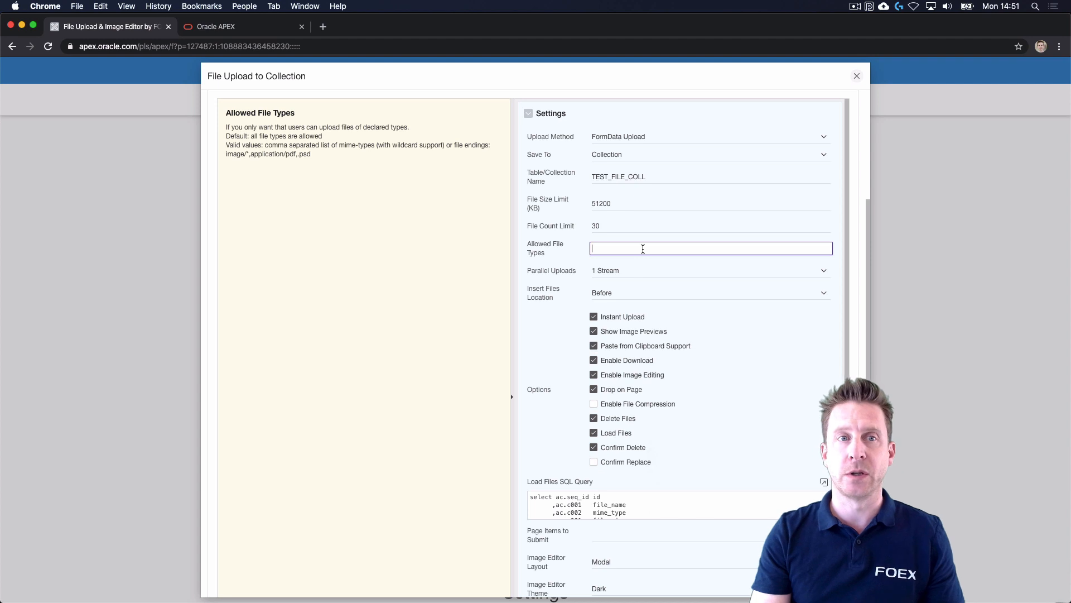
mouse_move(517, 107)
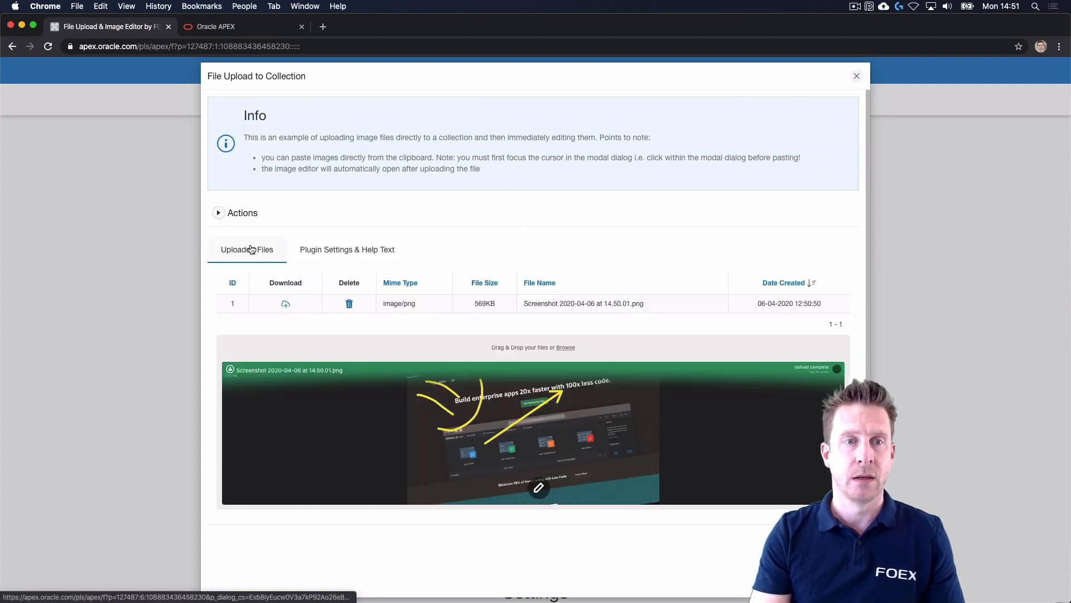
mouse_move(546, 265)
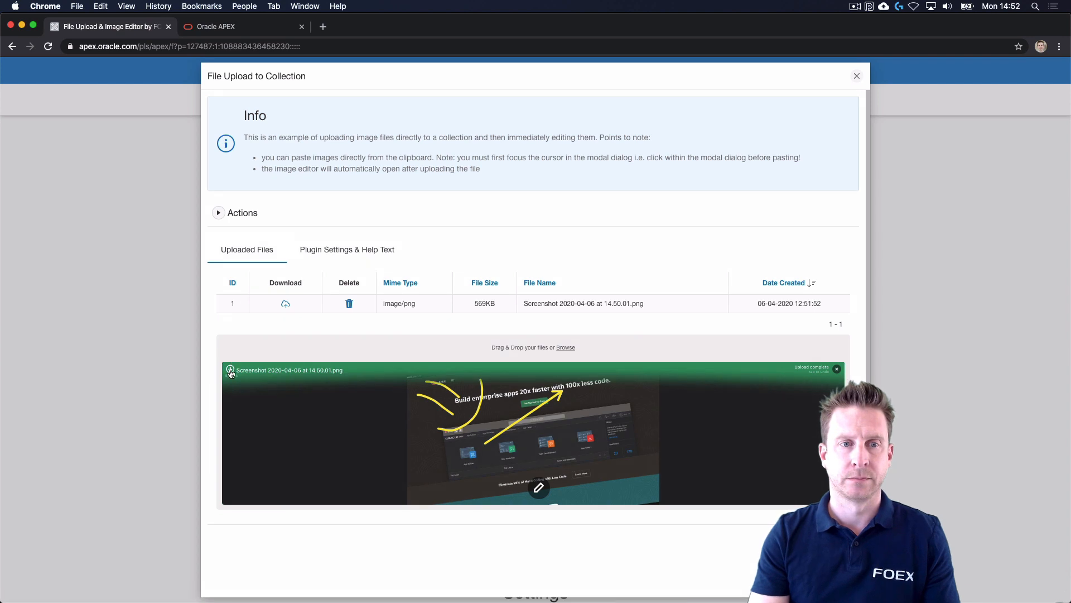
Step: Download the annotated screenshot and open it in Preview
left_click(285, 304)
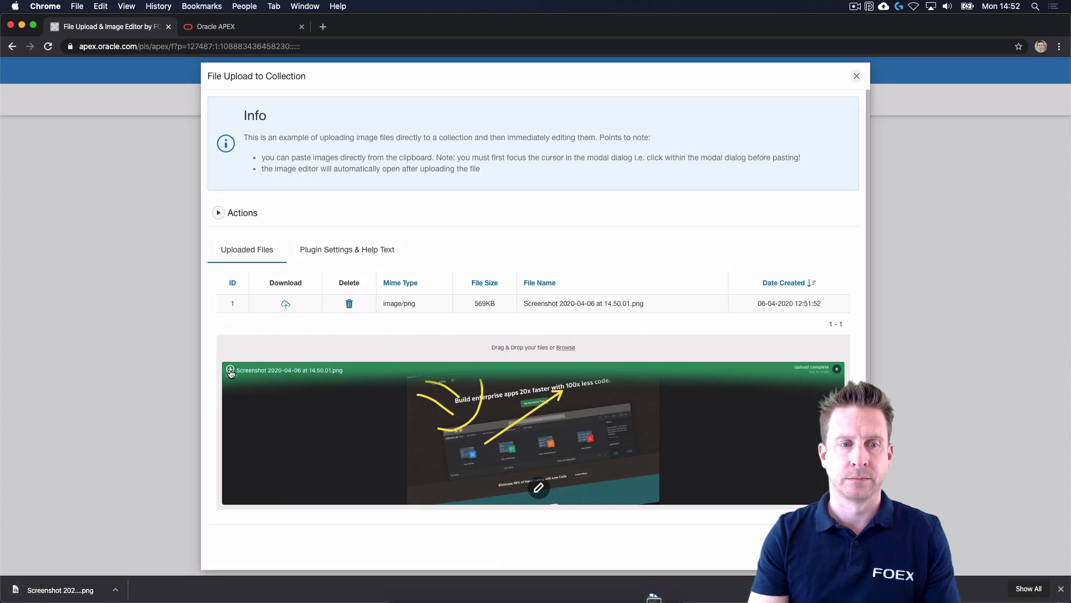
mouse_move(67, 556)
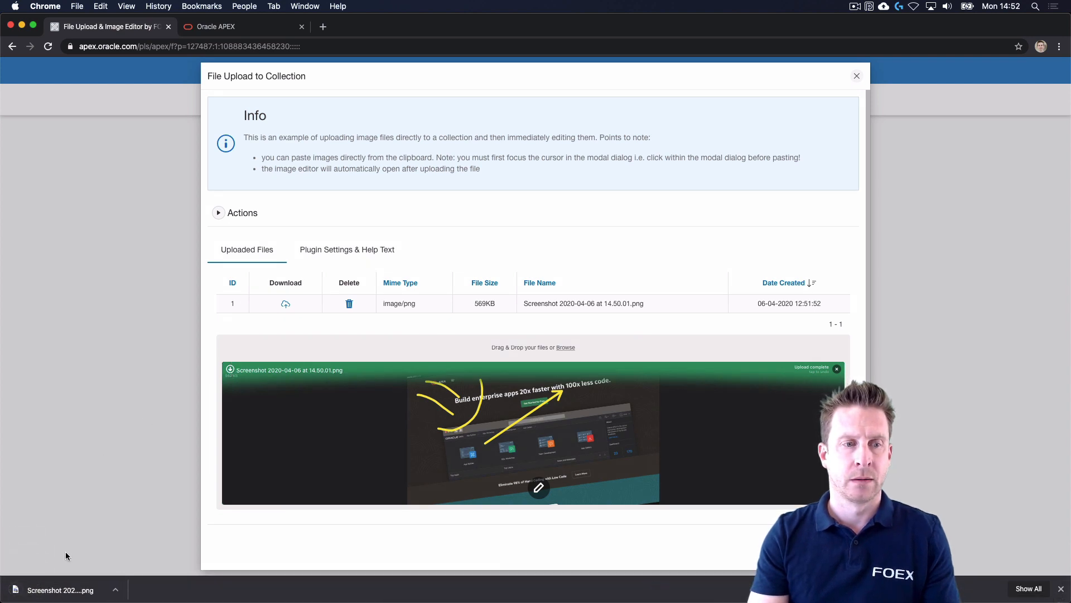
left_click(60, 589)
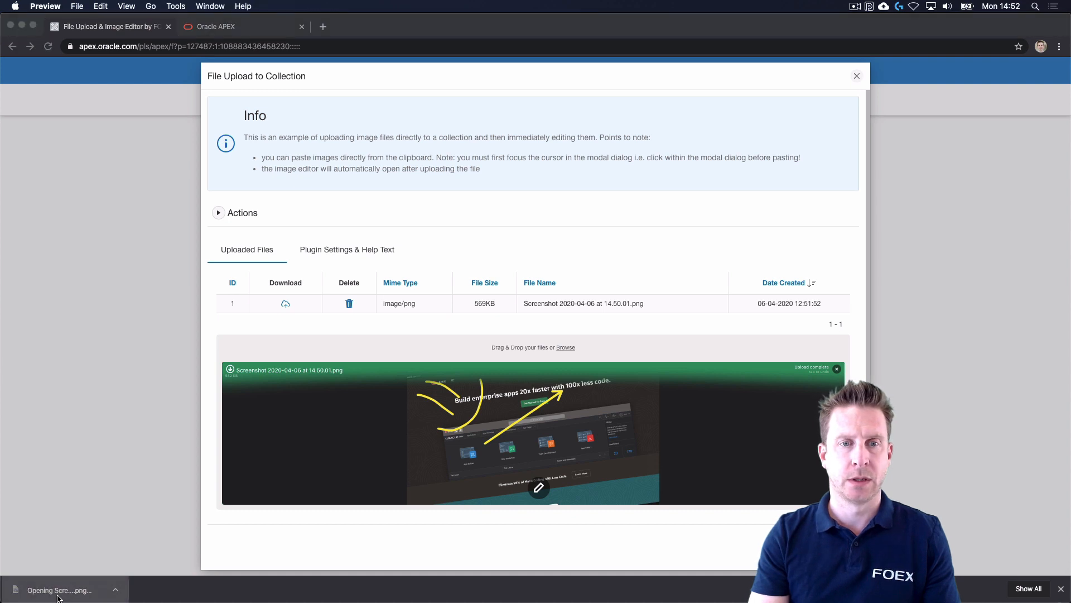